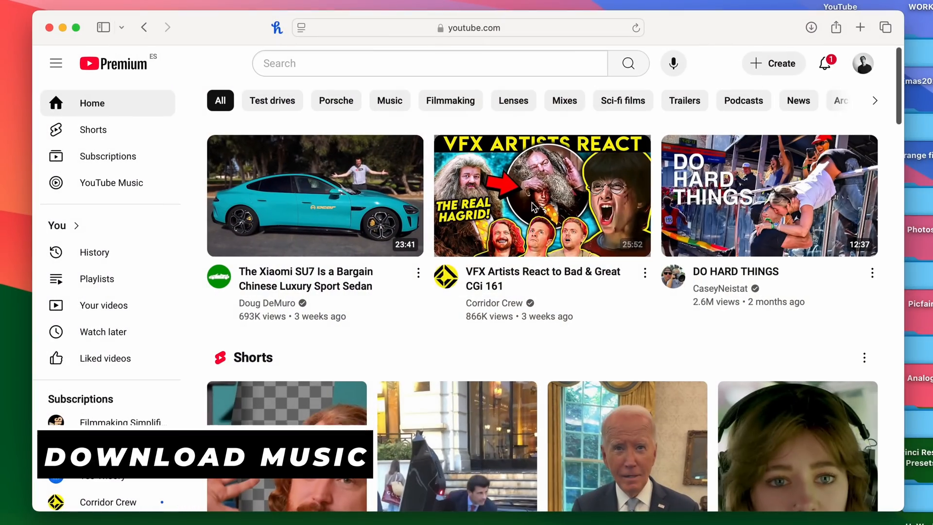
# - Open YouTube Studio from the profile avatar menu and scroll its sidebar
pyautogui.click(862, 64)
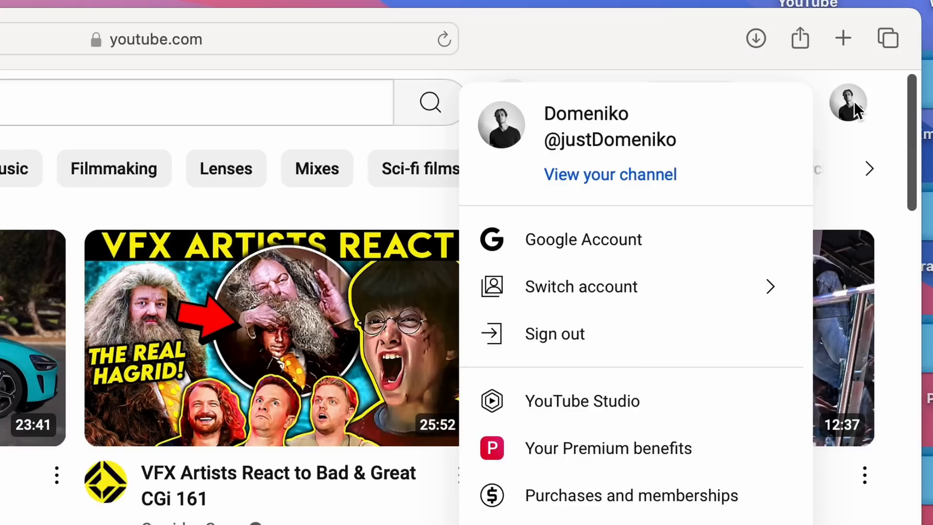
pyautogui.moveTo(646, 400)
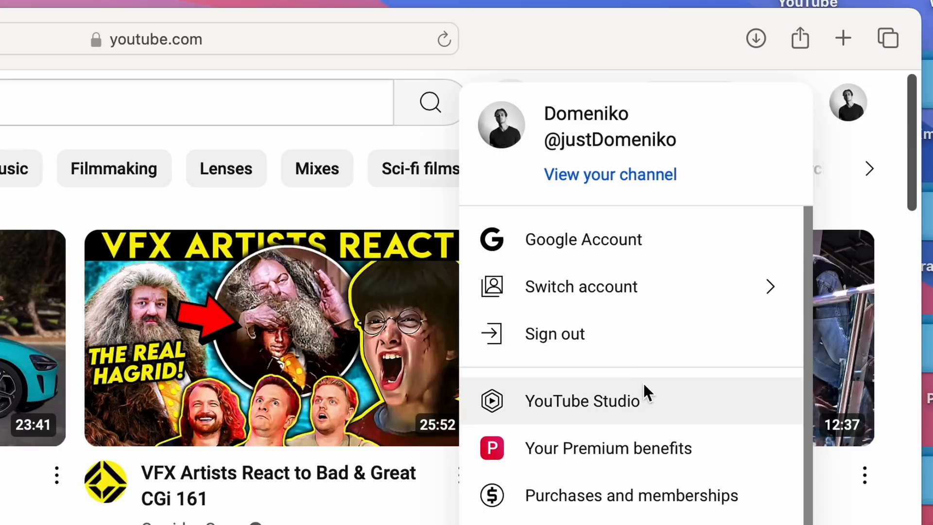
pyautogui.moveTo(615, 417)
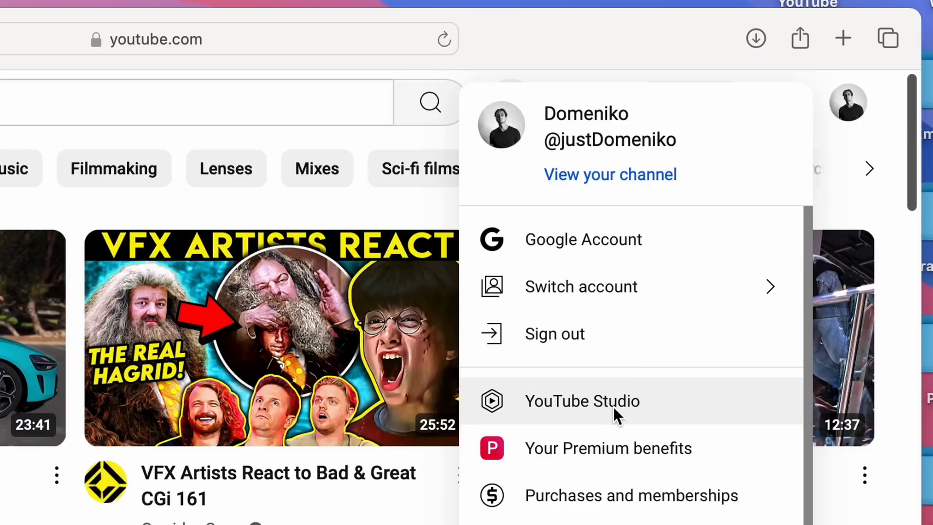
pyautogui.click(582, 401)
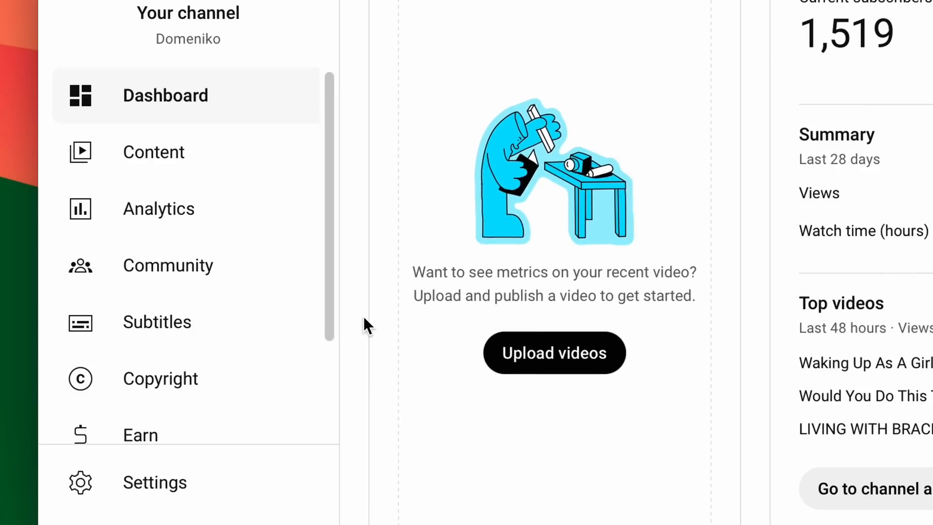
pyautogui.scroll(-3)
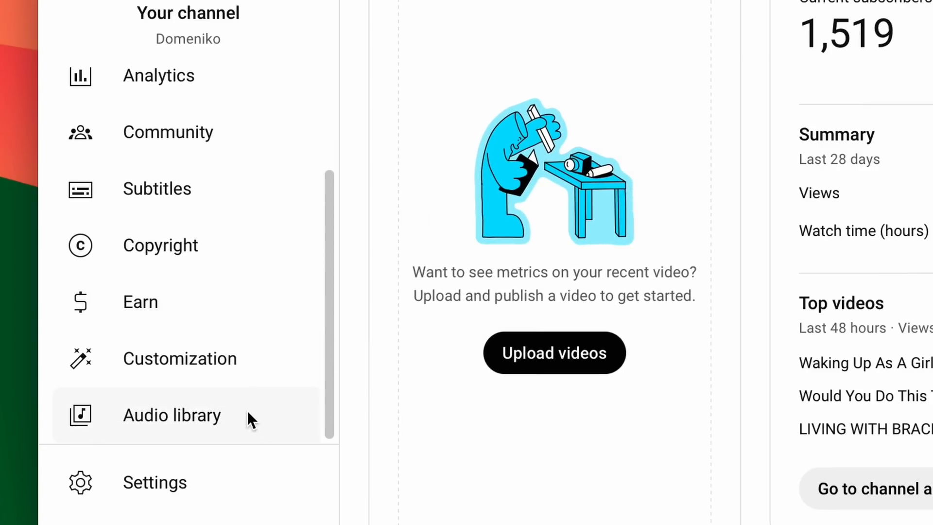
# - Browse the Audio library's music tracks and play the Sunshine Cantina preview
pyautogui.click(171, 415)
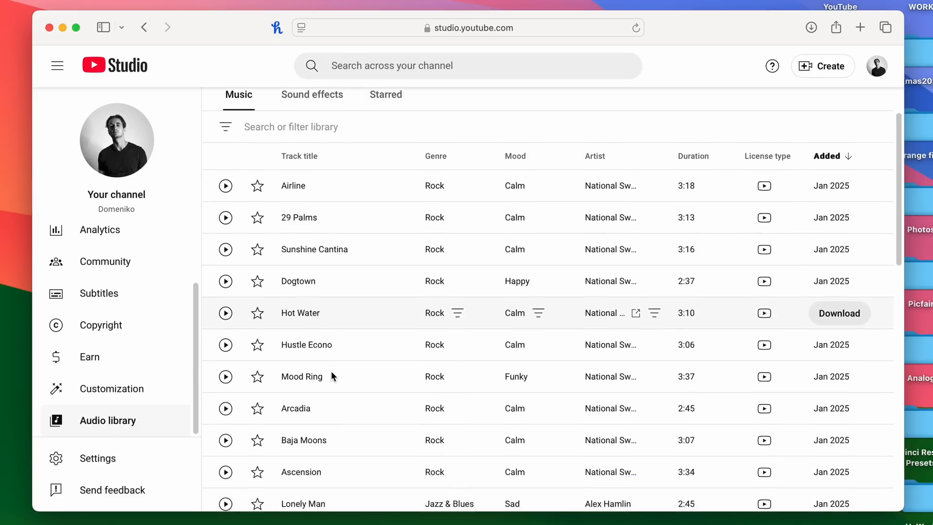
pyautogui.scroll(-3)
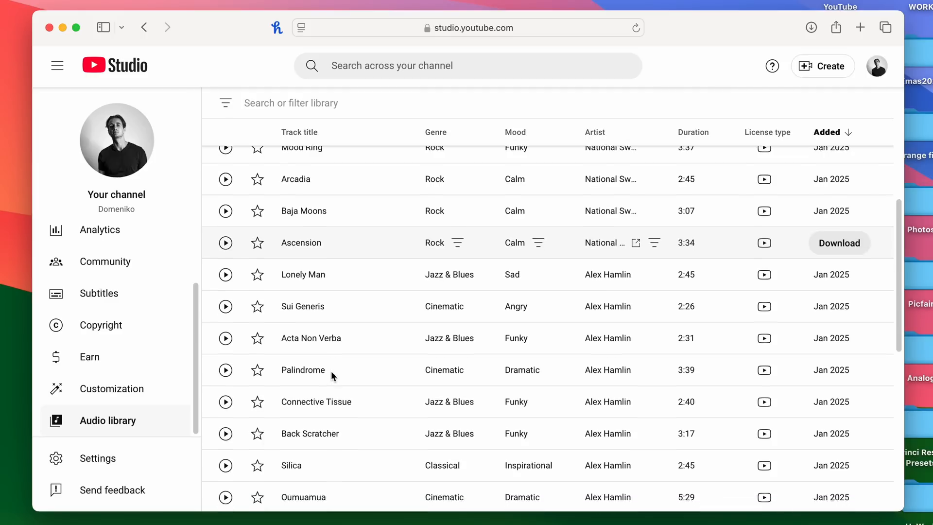
pyautogui.scroll(-3)
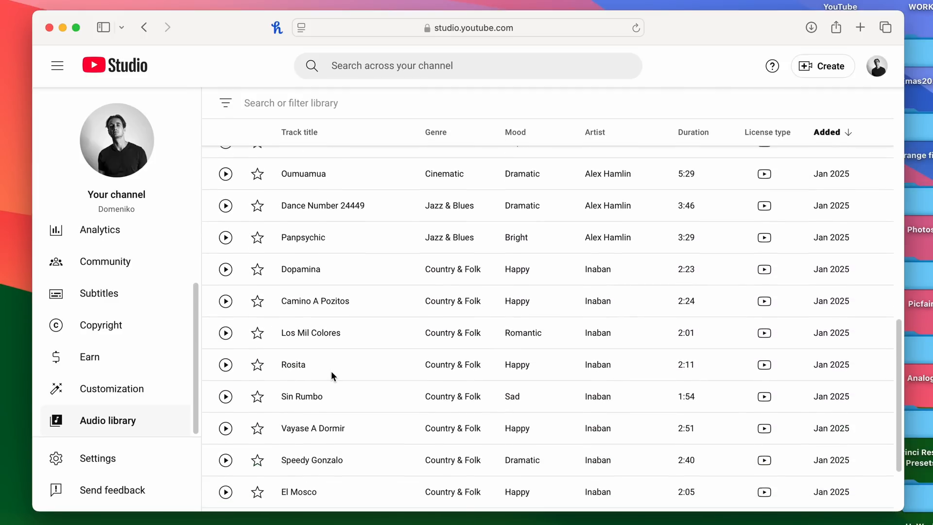
pyautogui.scroll(3)
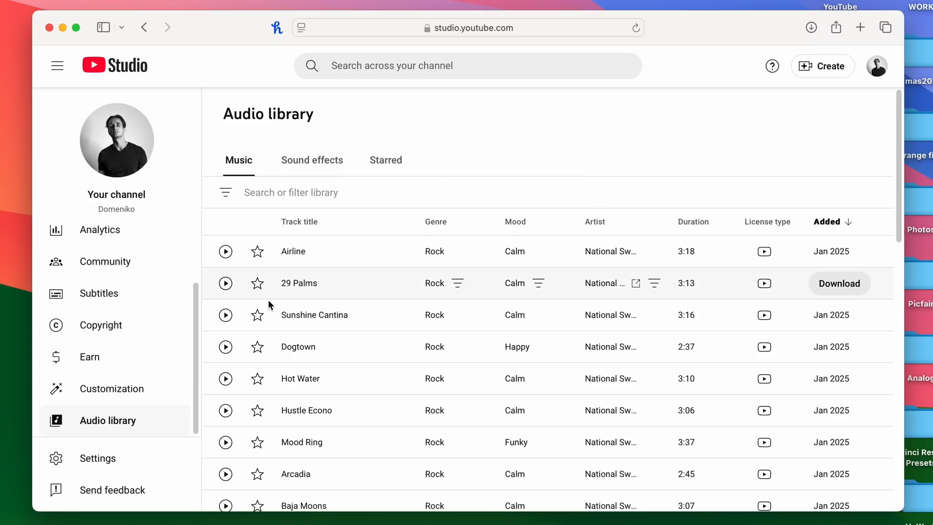
pyautogui.click(225, 315)
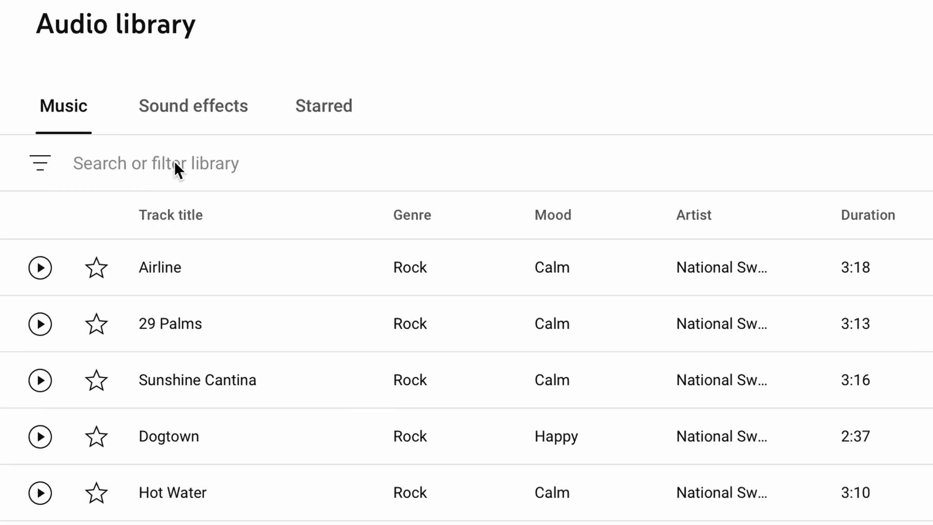
pyautogui.click(154, 163)
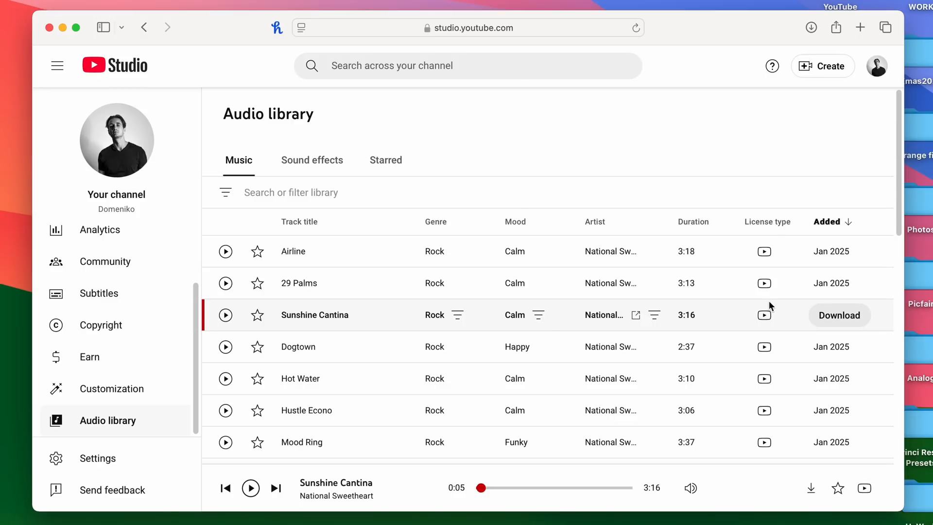
# - Download 29 Palms, filter to attribution tracks, and view Measured Paces' CC BY 4.0 details
pyautogui.click(839, 315)
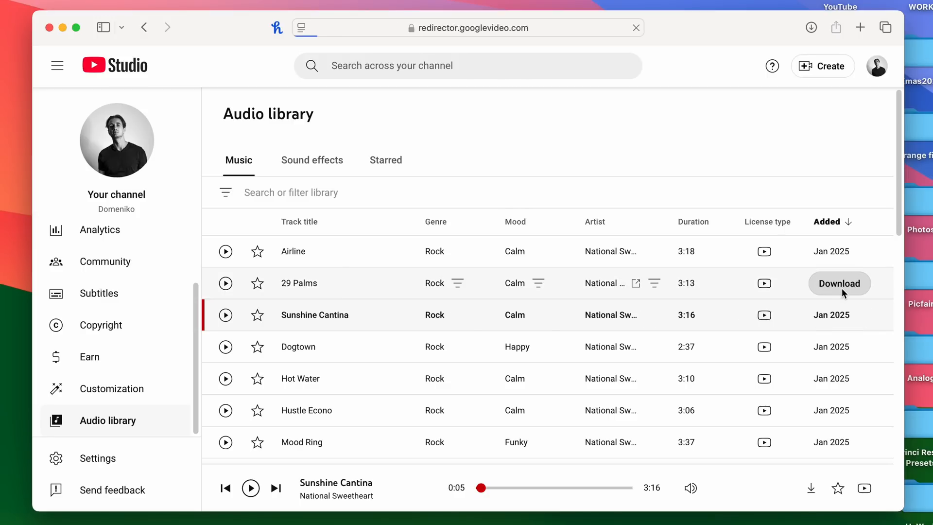
pyautogui.click(838, 283)
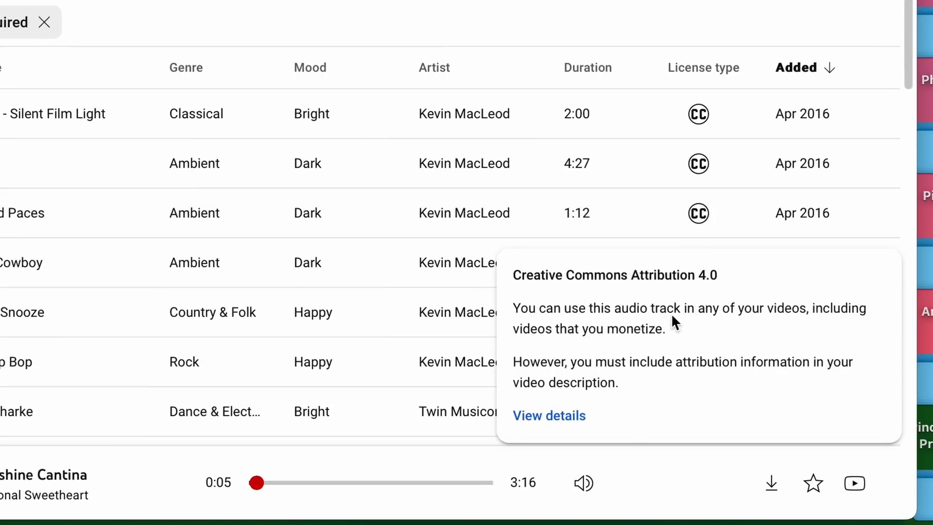
pyautogui.click(549, 415)
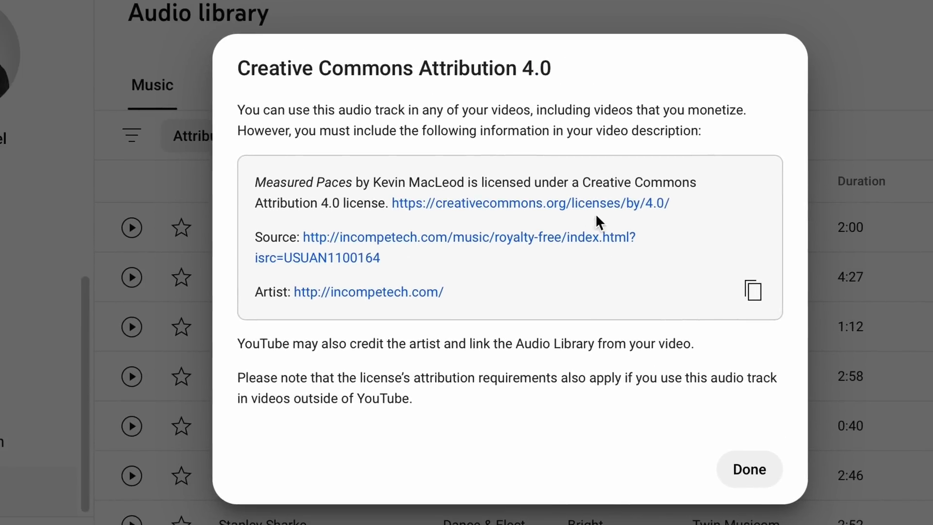
pyautogui.moveTo(753, 292)
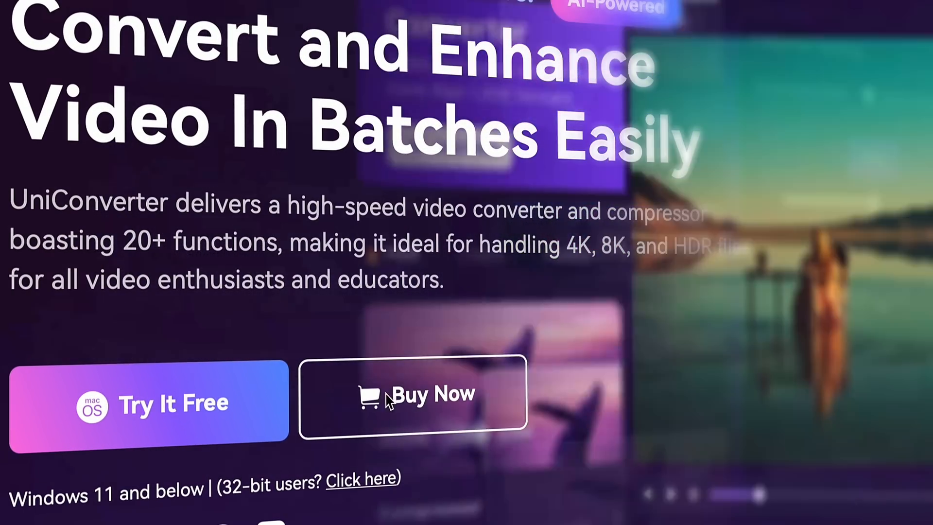
# - Download and save the UniConverter Mac installer from the Wondershare site
pyautogui.click(147, 402)
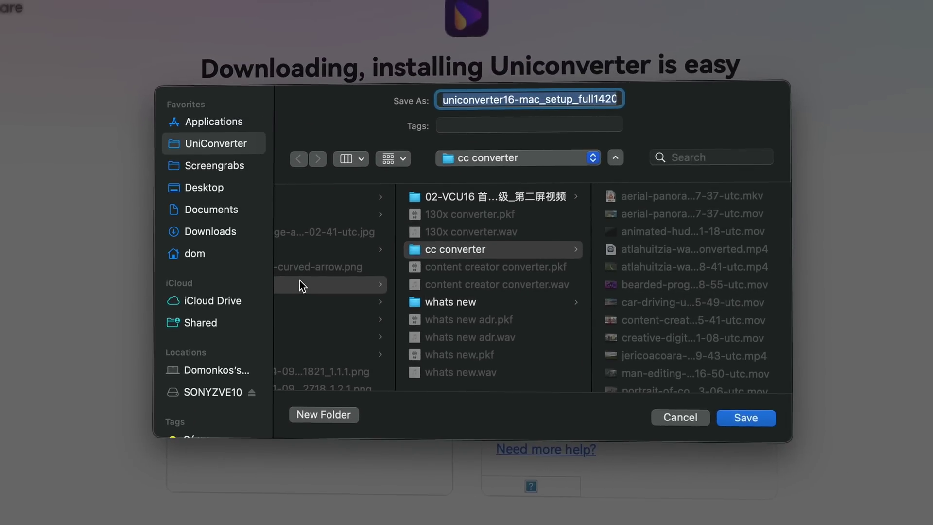
pyautogui.click(745, 417)
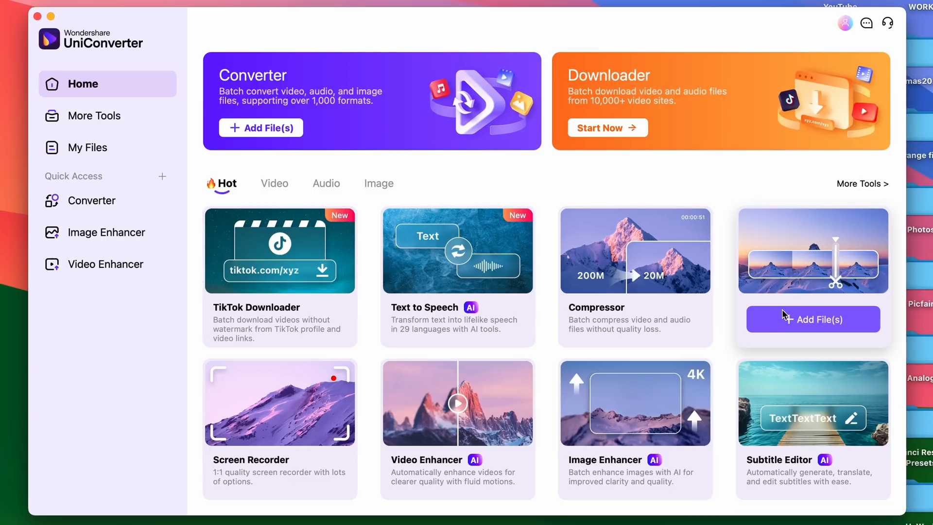
pyautogui.moveTo(734, 204)
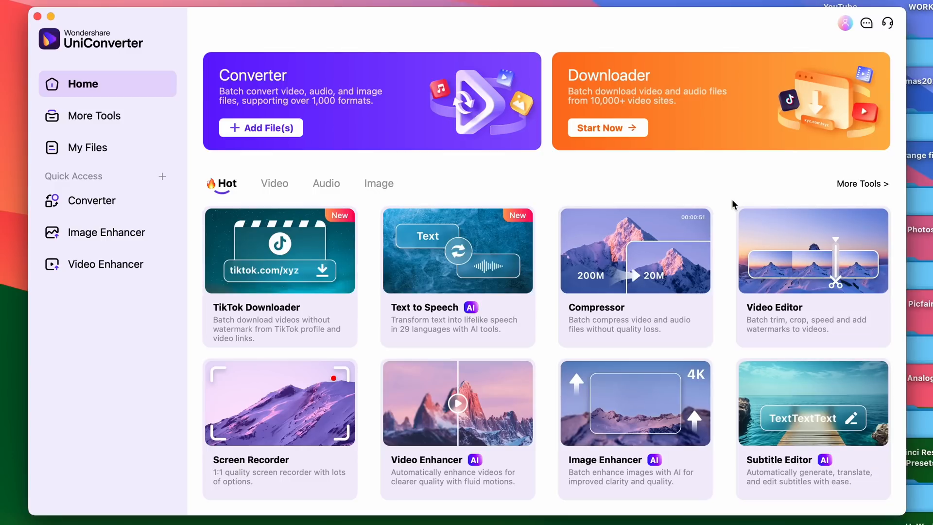
pyautogui.moveTo(416, 123)
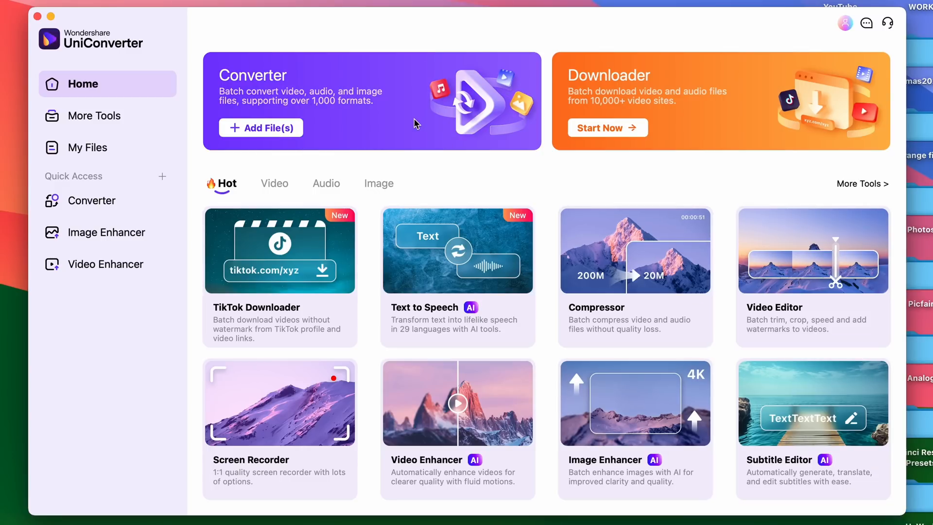
# - Add 29 Palms, Baja Moons and Hot Water MP3s from 'yt to mp3' to Converter
pyautogui.click(93, 199)
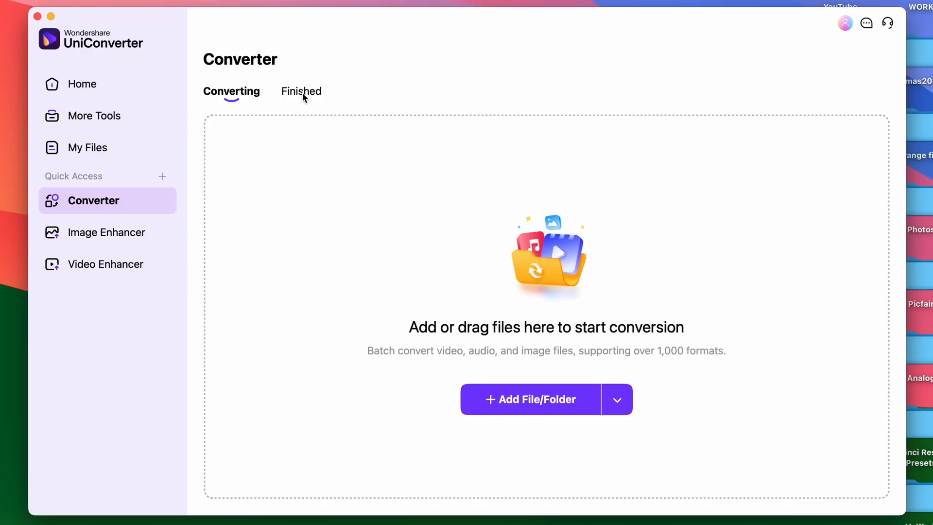
pyautogui.click(530, 399)
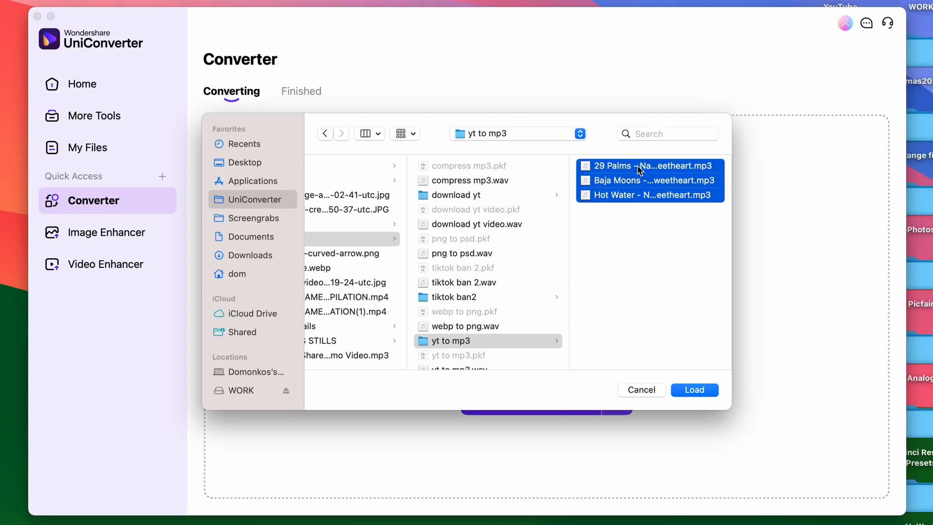
pyautogui.click(694, 390)
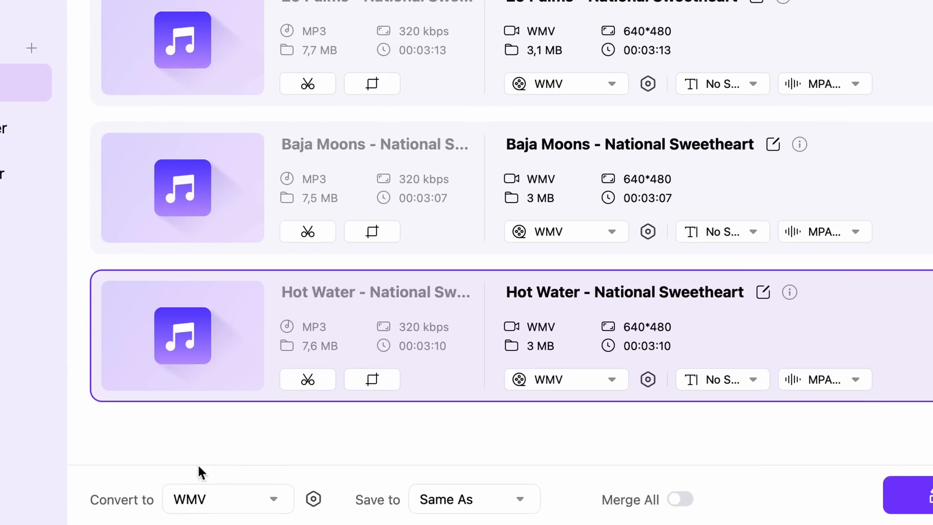
# - Set output to Audio WAV, save to Same As Source Folder, and convert all three
pyautogui.click(228, 499)
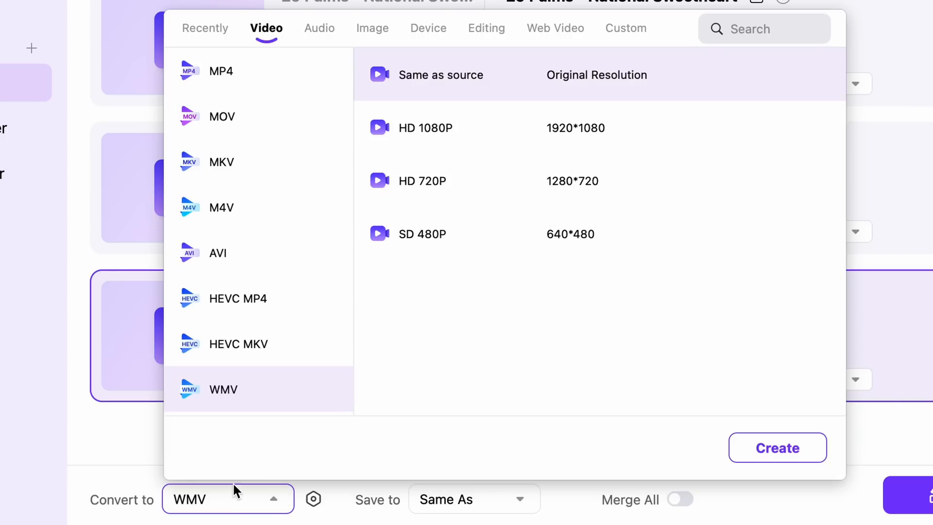
pyautogui.click(319, 28)
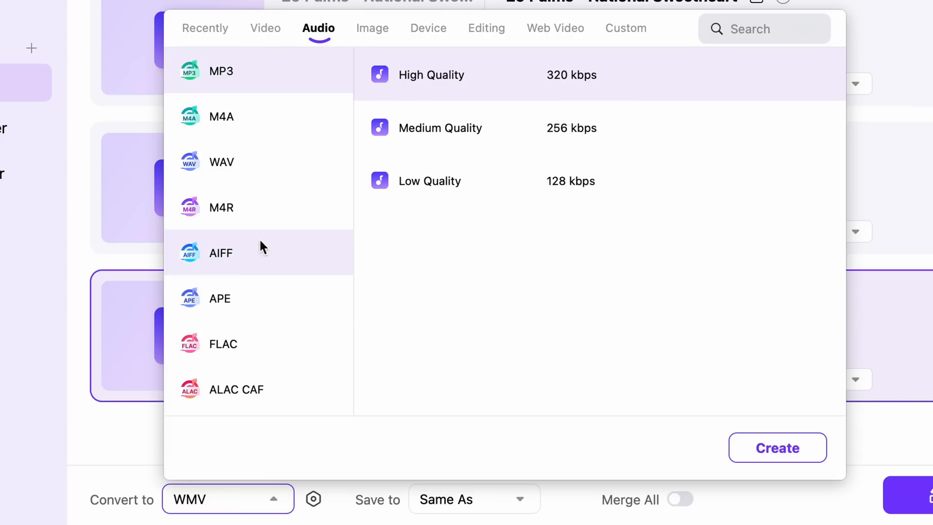
pyautogui.click(221, 161)
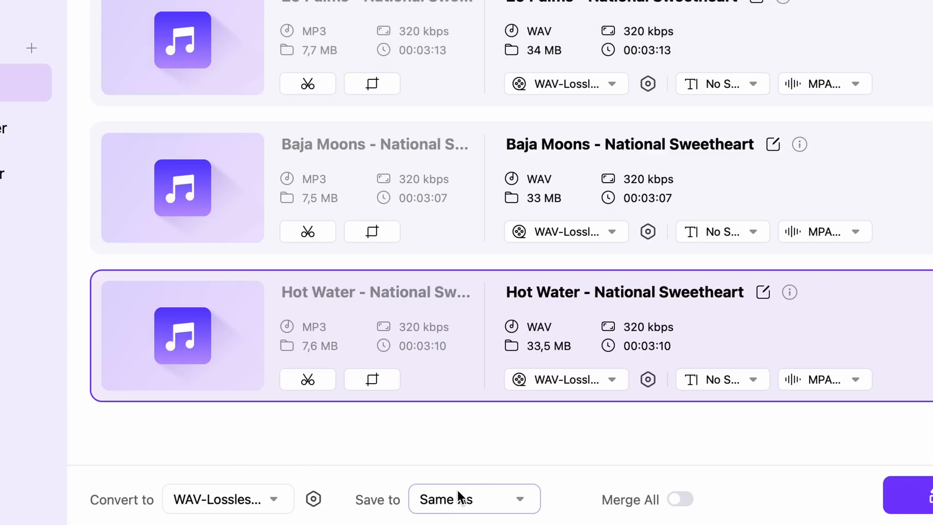
pyautogui.click(474, 498)
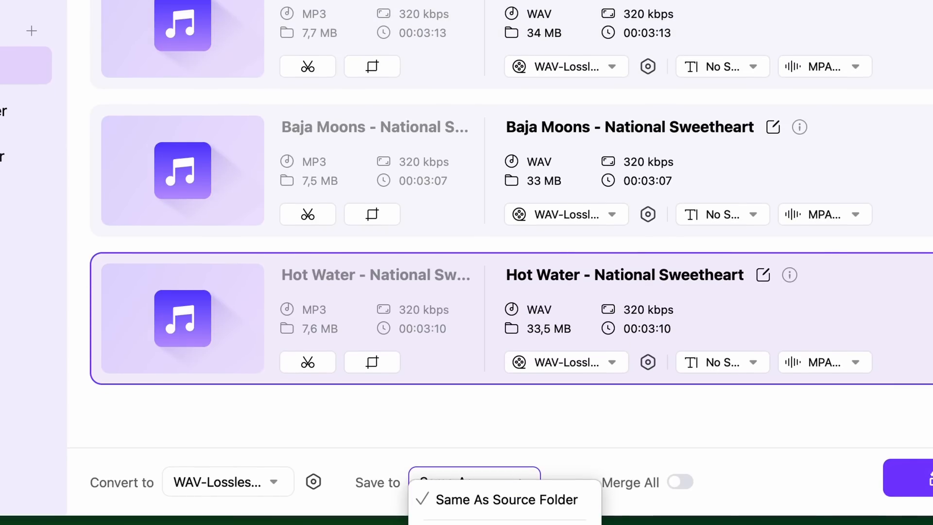
pyautogui.click(506, 500)
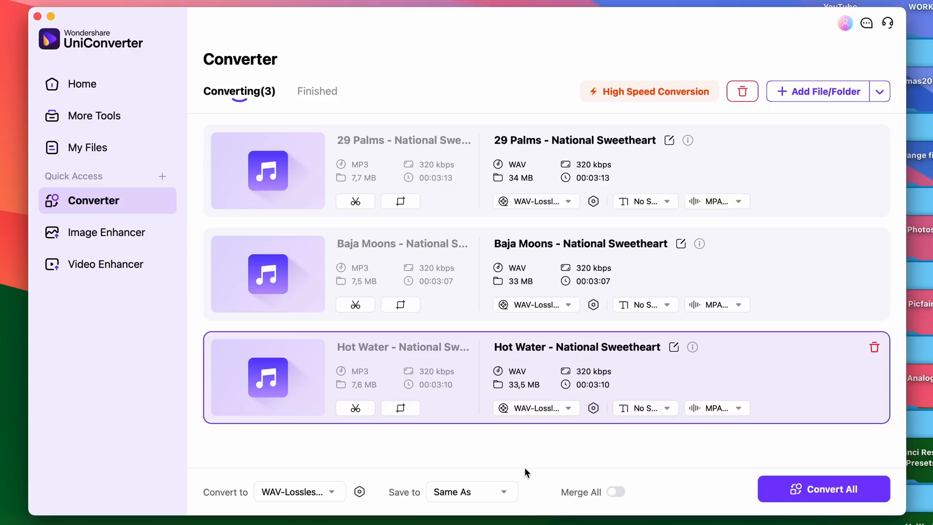
pyautogui.click(823, 489)
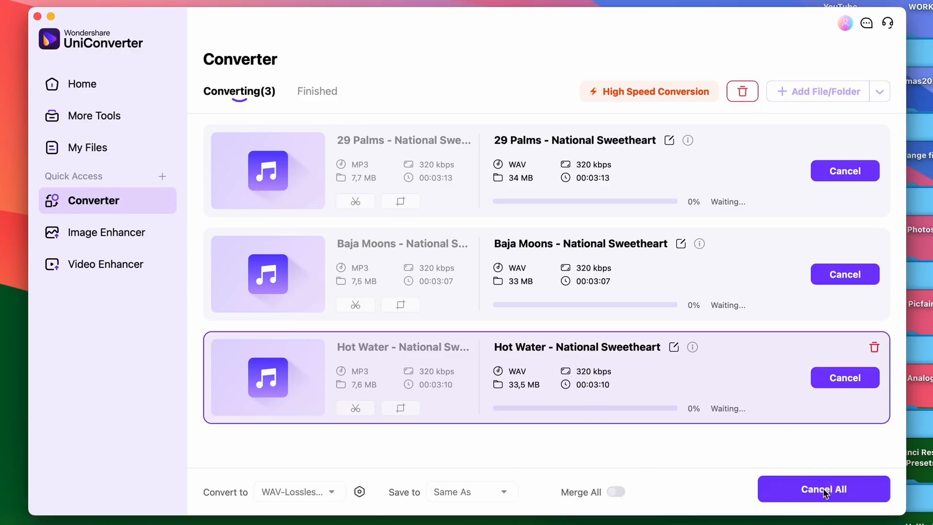